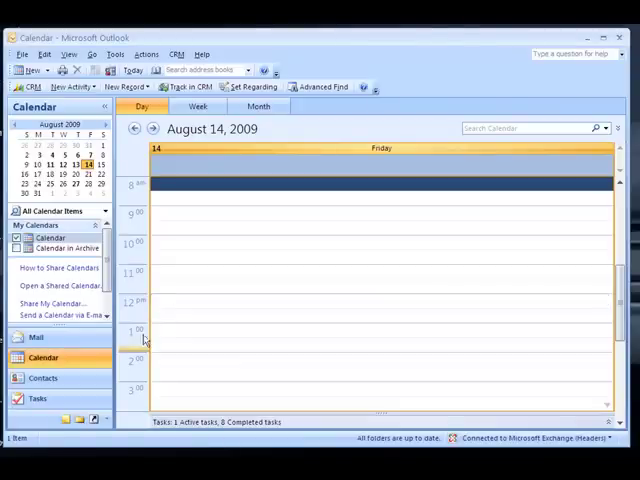
Switch from Calendar to Contacts and keep the Phone List current view.
left_click(43, 378)
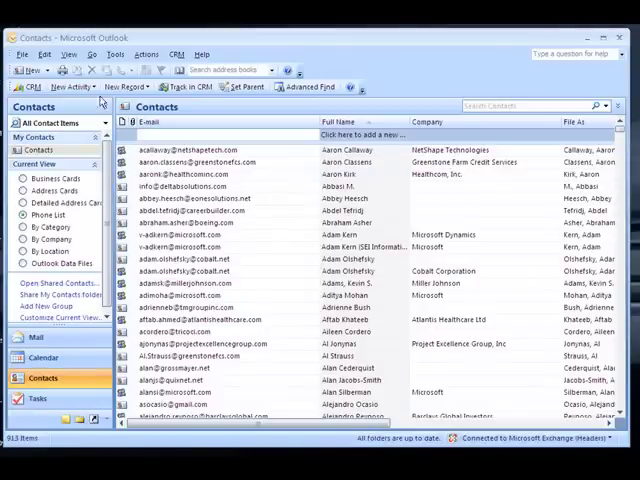
left_click(68, 54)
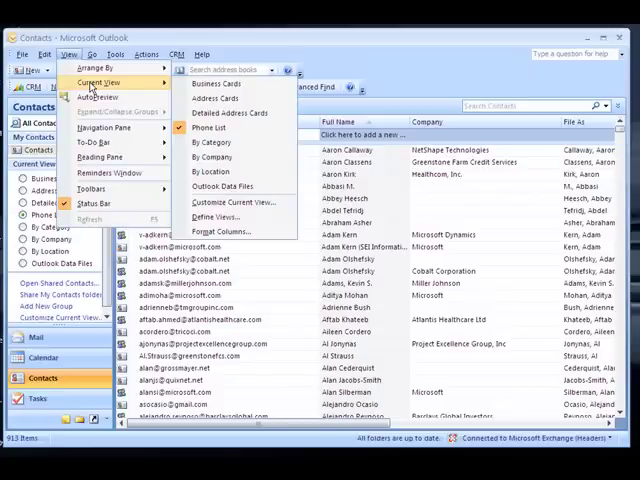
mouse_move(210, 128)
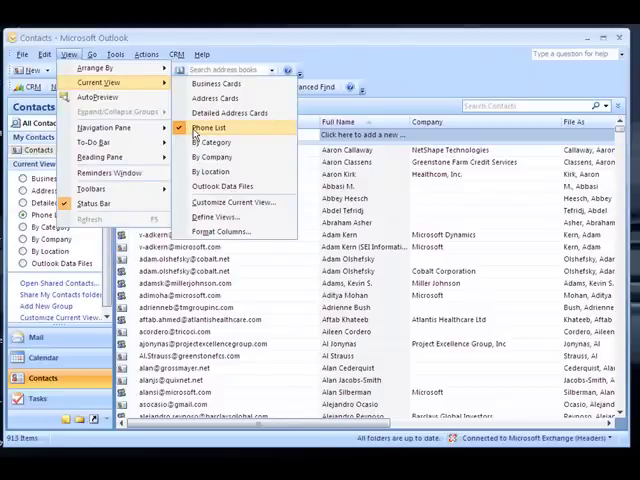
left_click(208, 127)
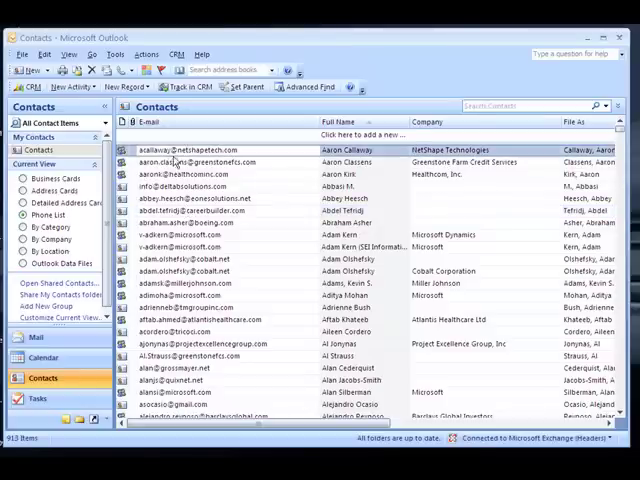
Select a contact and change the current view to By Company.
left_click(180, 174)
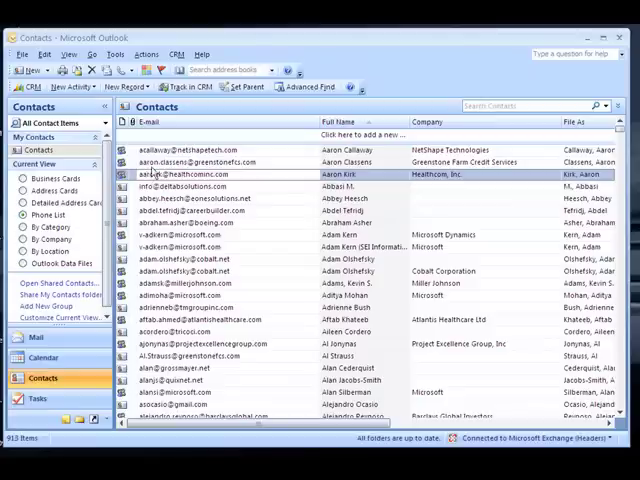
left_click(69, 54)
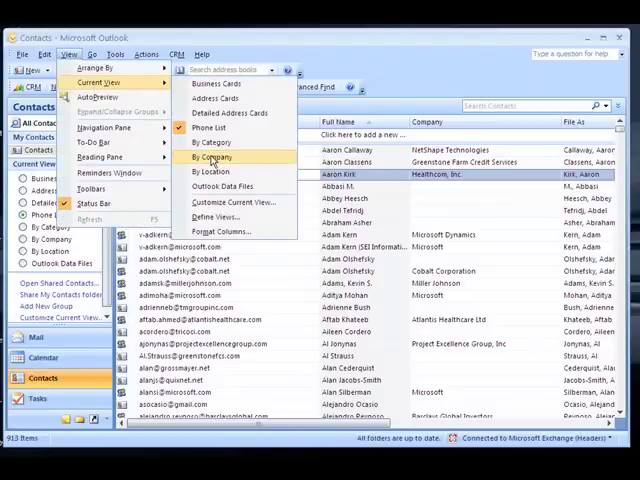
left_click(210, 157)
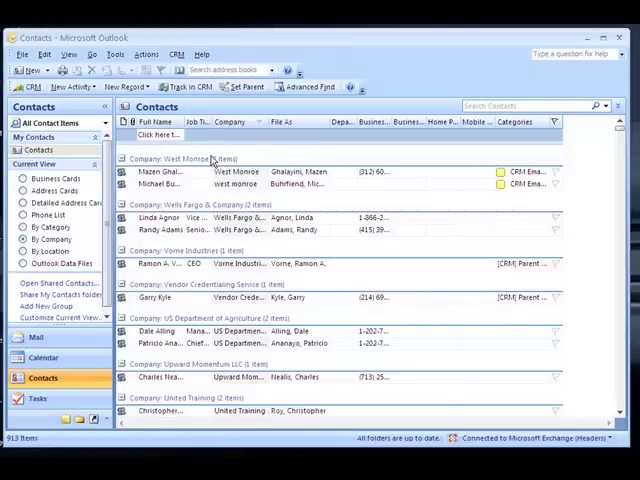
left_click(540, 105)
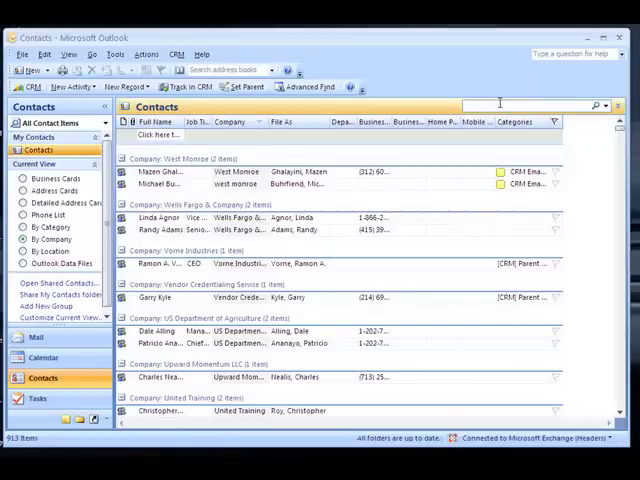
type("microsoft")
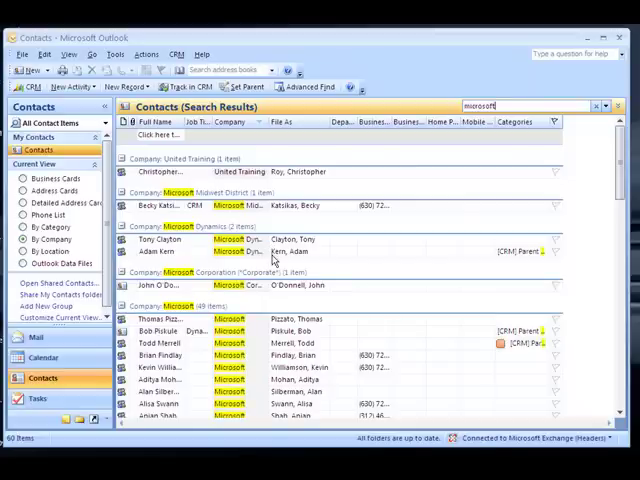
left_click(180, 284)
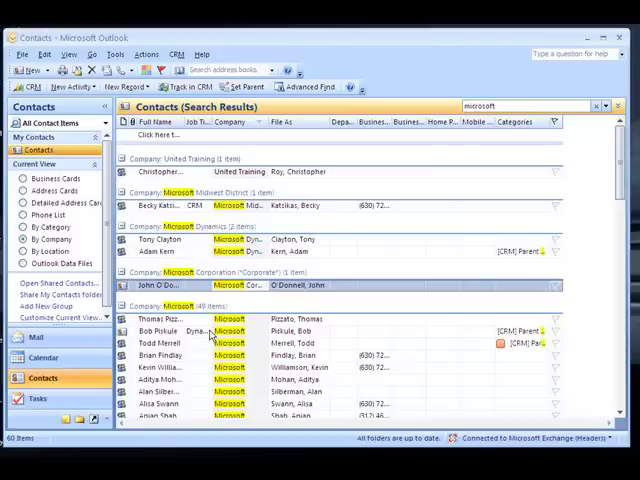
left_click(160, 330)
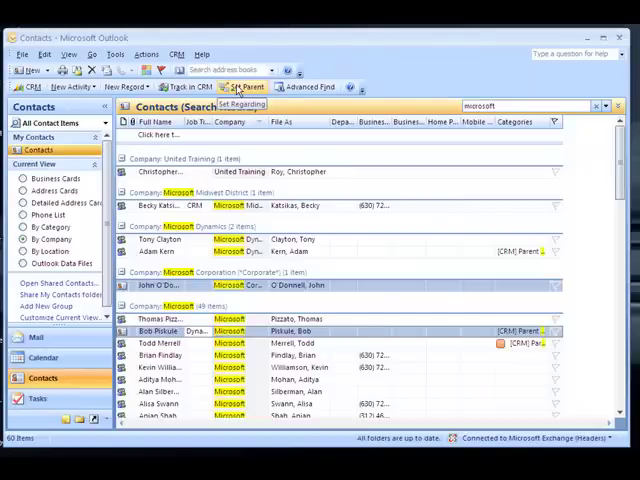
Use Set Parent and look up the 'microsoft' account for the selected contacts.
left_click(236, 87)
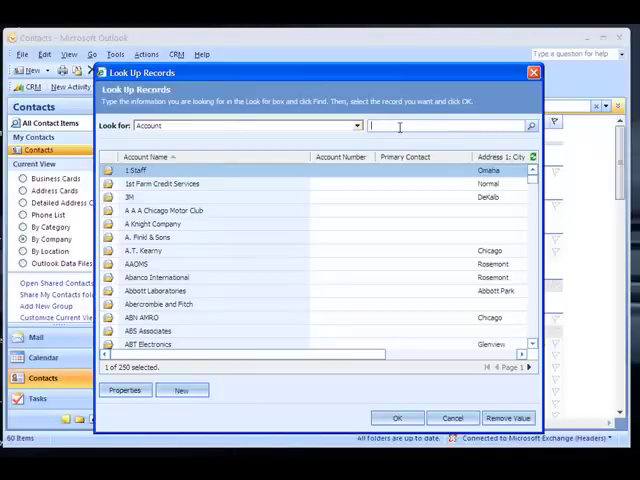
type("microsoft")
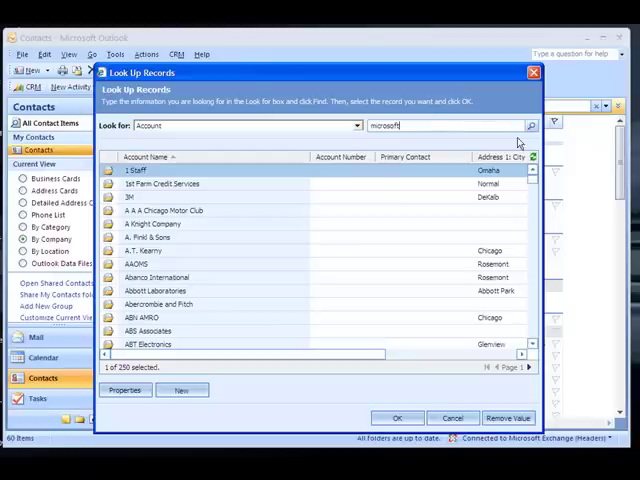
left_click(531, 125)
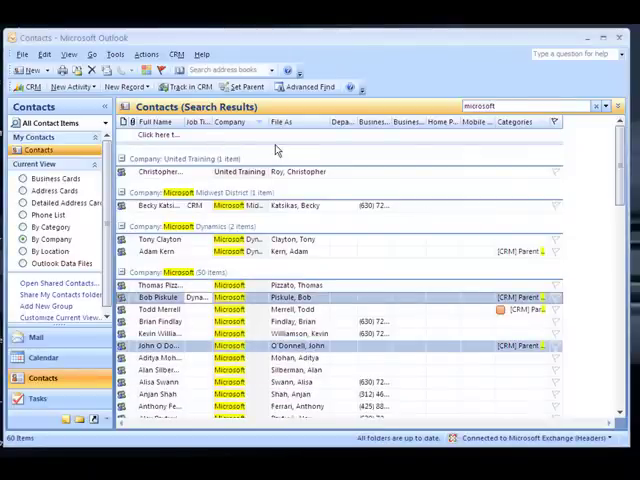
mouse_move(315, 222)
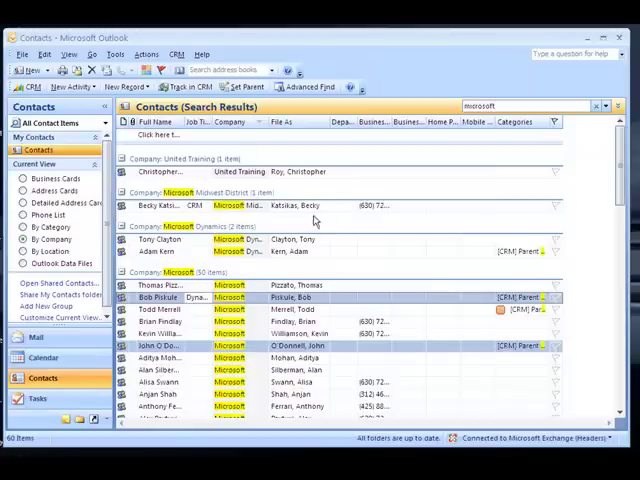
mouse_move(318, 243)
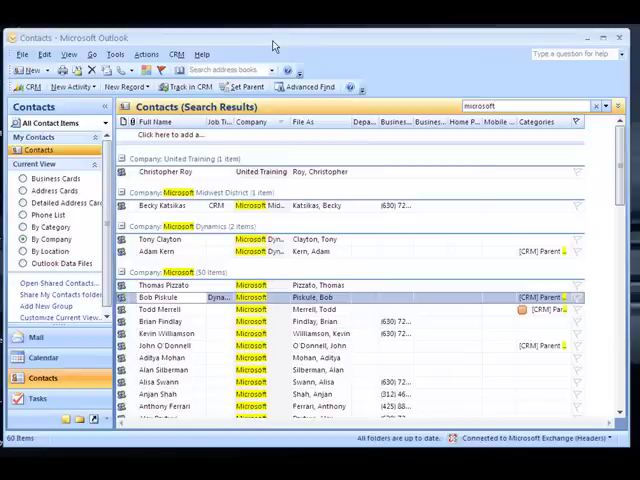
mouse_move(481, 91)
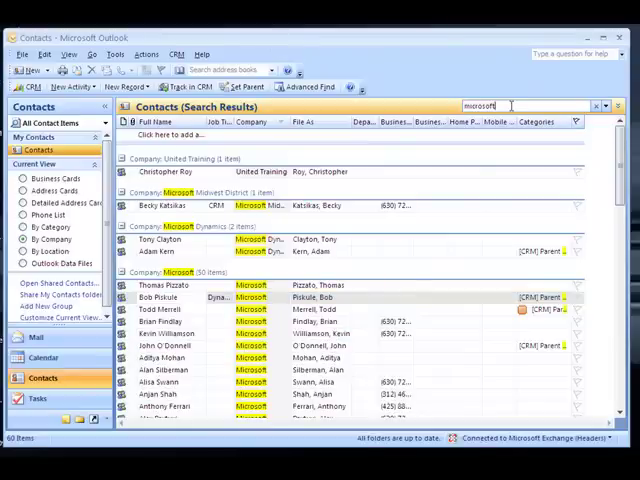
Search the contacts for 'richard knudson'.
type("richard knudson")
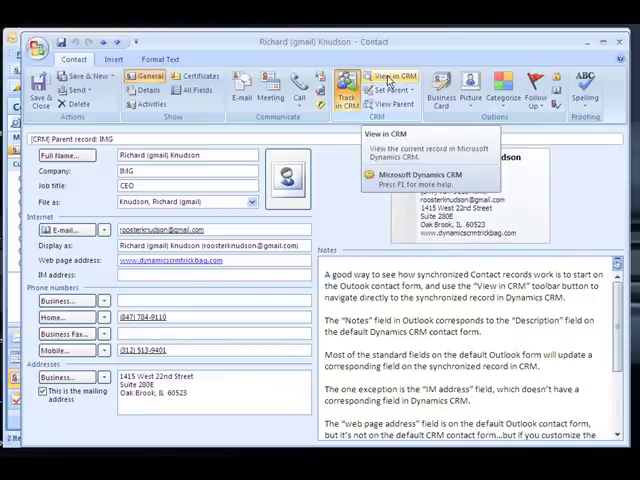
mouse_move(390, 78)
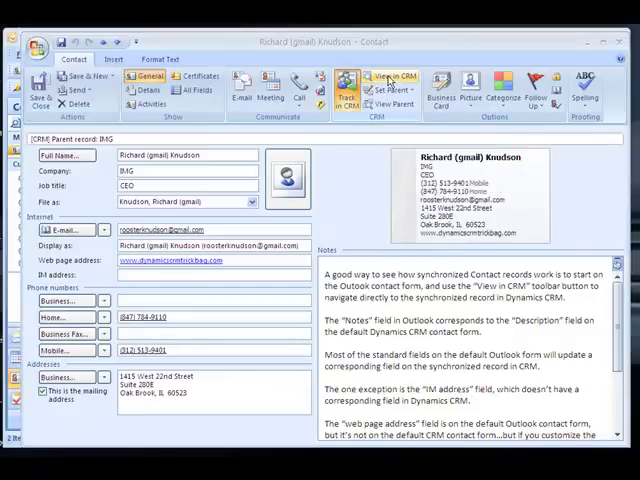
Show Richard (gmail) Knudson's linked record in Dynamics CRM via View in CRM.
left_click(384, 77)
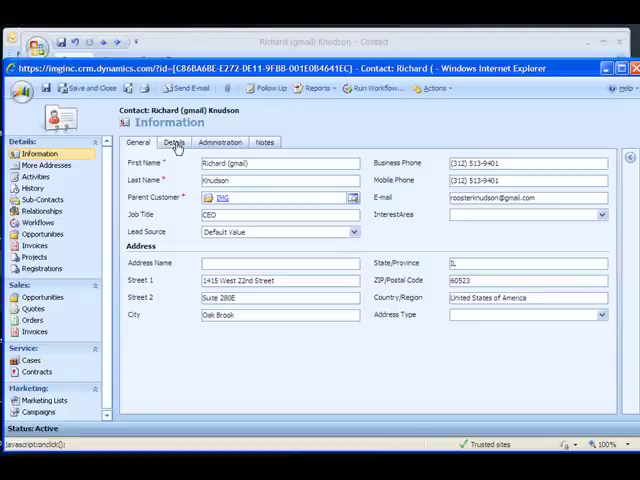
Show the Details section of the Richard (gmail) Knudson CRM contact form.
left_click(174, 142)
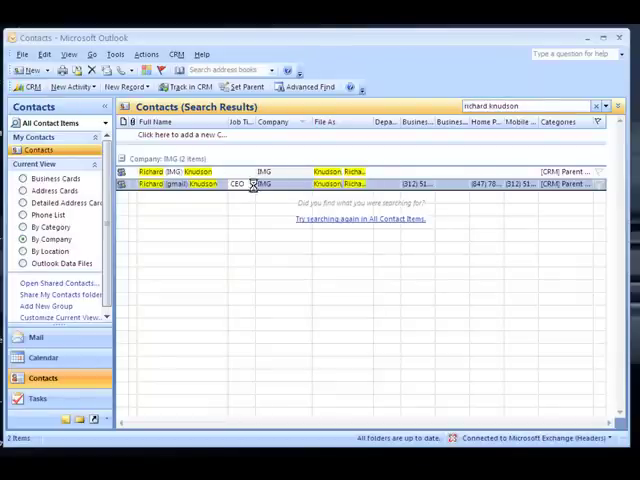
double_click(180, 184)
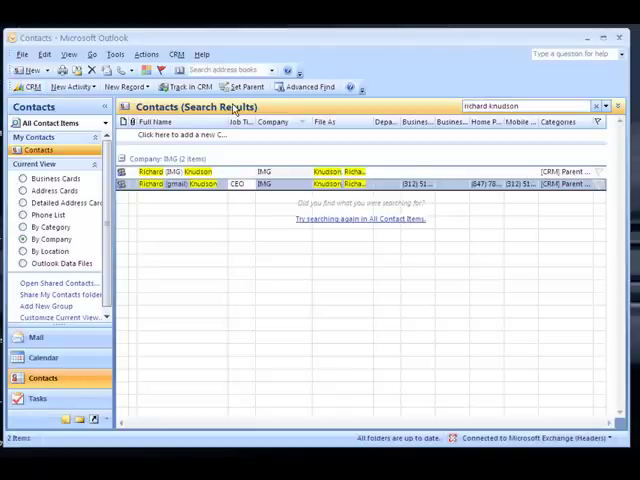
Bring up CRM > Options and return to the General tab of Set Personal Options.
left_click(175, 54)
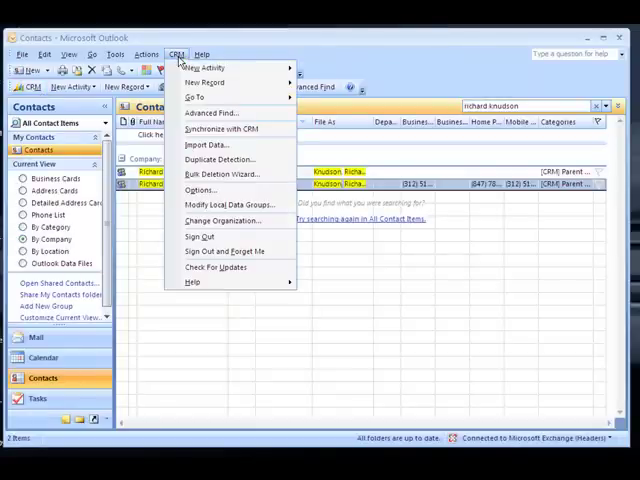
mouse_move(210, 190)
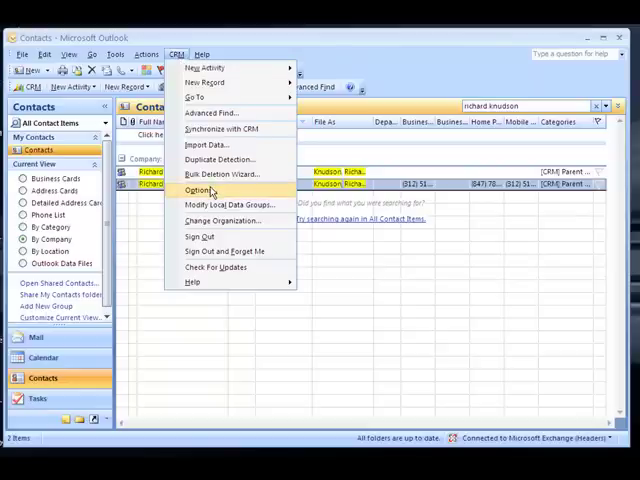
left_click(202, 190)
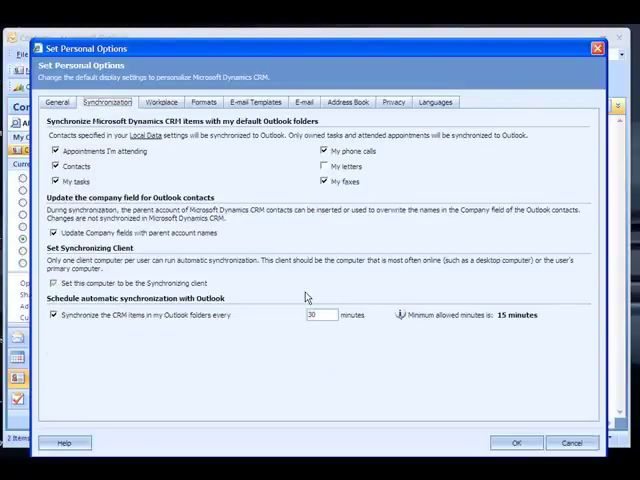
mouse_move(352, 330)
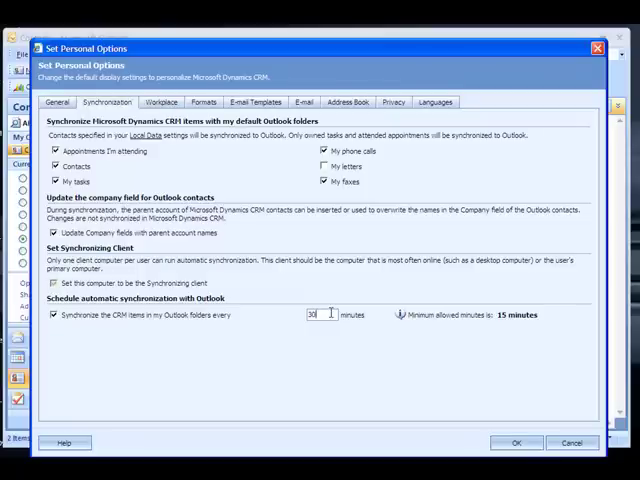
left_click(57, 101)
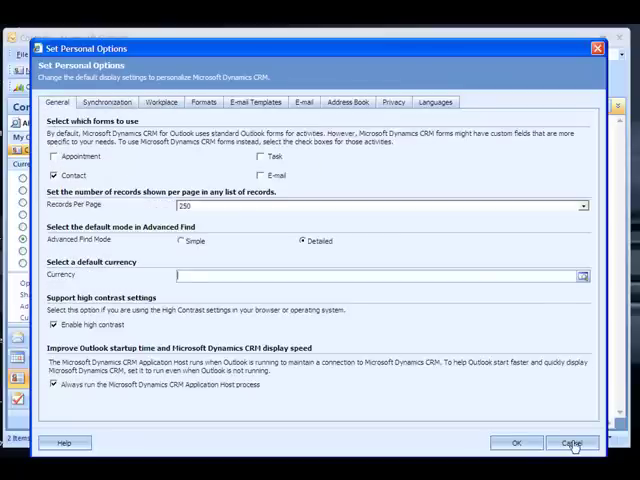
left_click(571, 442)
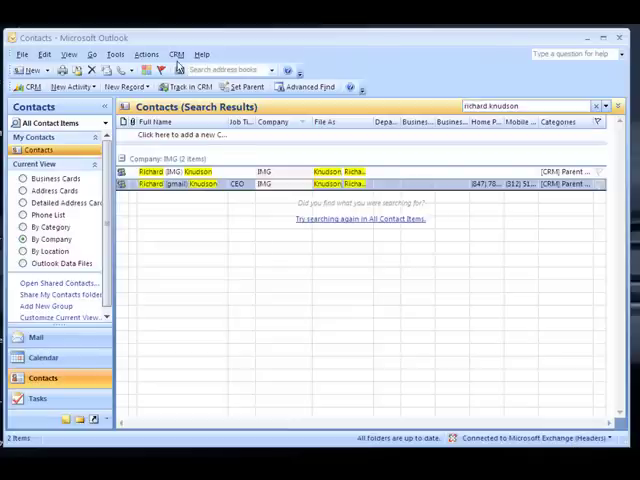
left_click(176, 54)
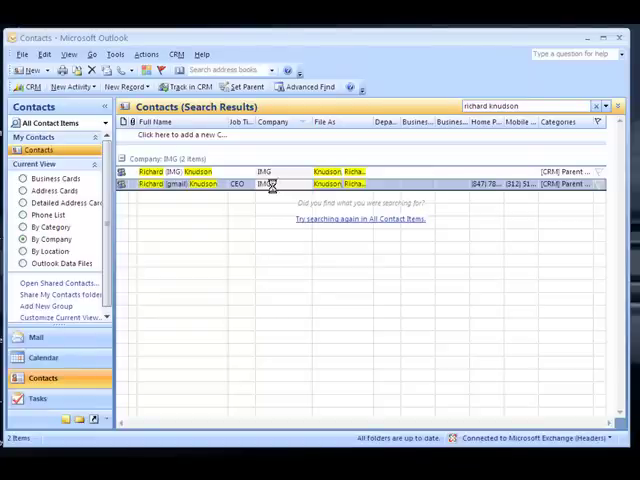
double_click(180, 184)
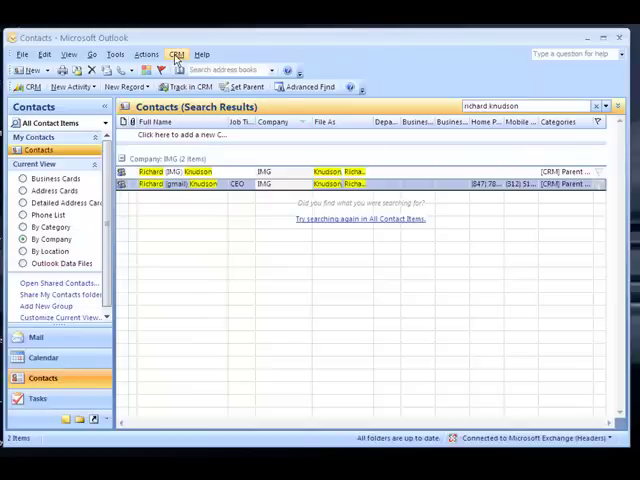
Reopen CRM > Options and review the Synchronization tab settings.
left_click(176, 54)
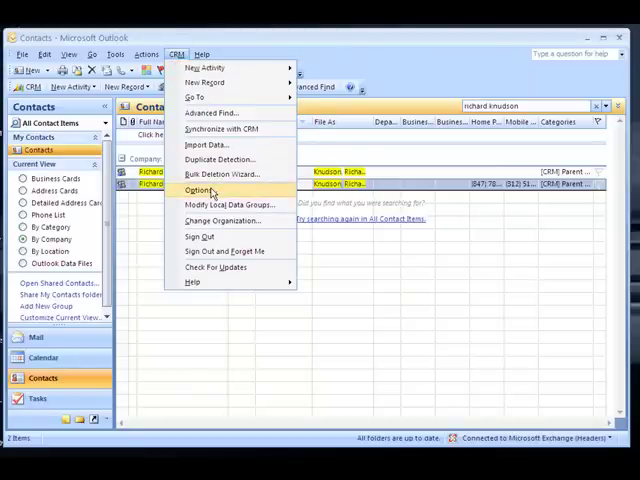
left_click(203, 190)
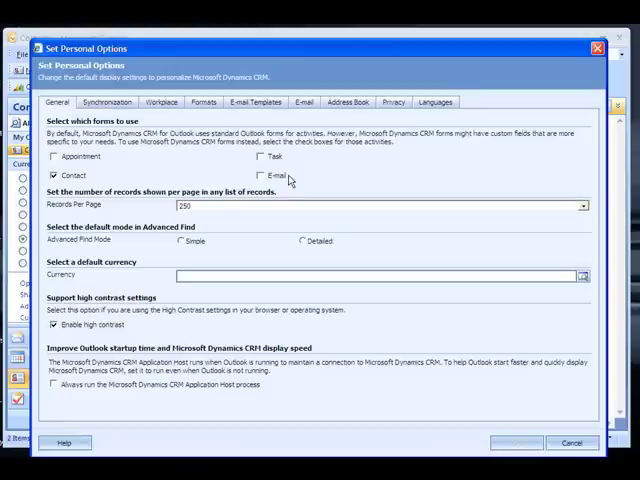
left_click(107, 101)
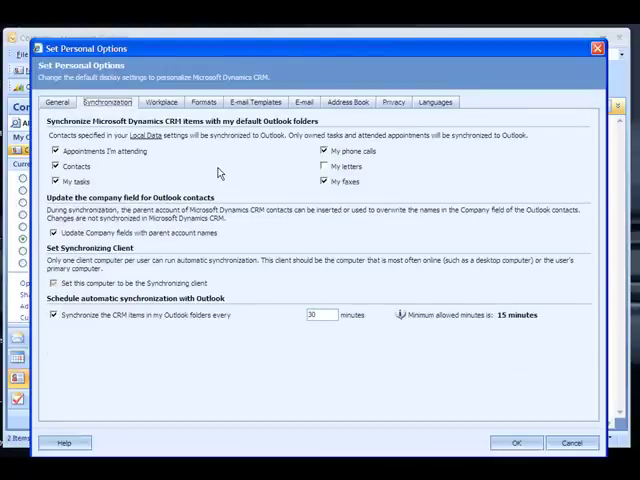
mouse_move(268, 161)
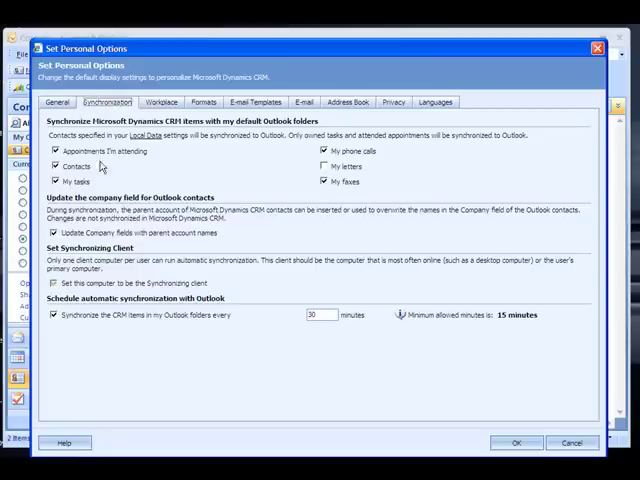
mouse_move(118, 169)
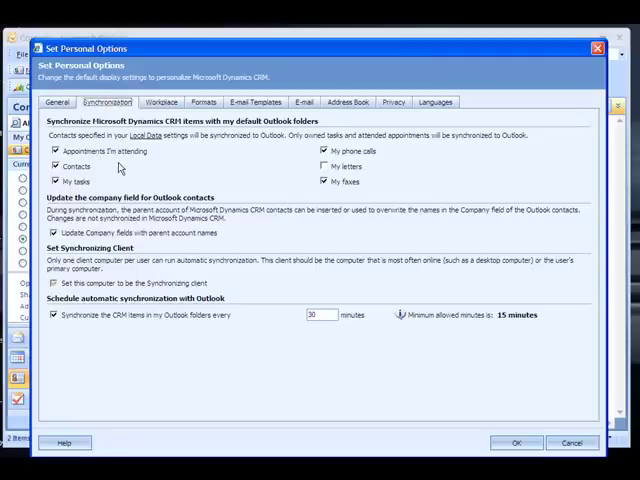